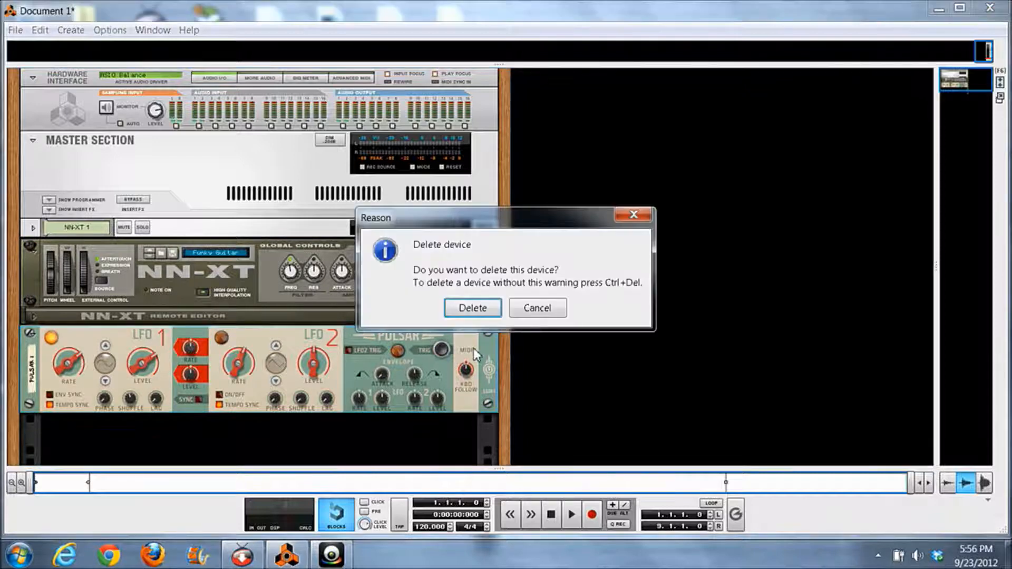
Confirm deletion of the Pulsar Dual LFO device
{"action": "left_click", "coordinate": [471, 308]}
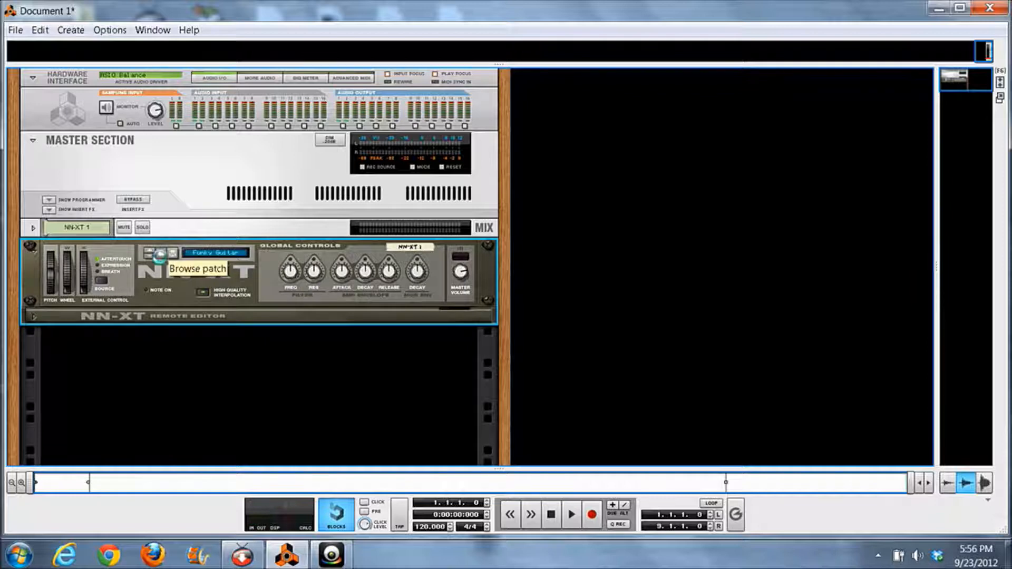
Load Funky Guitar.sxt from Vintage Guitars into the NN-XT
{"action": "left_click", "coordinate": [161, 253]}
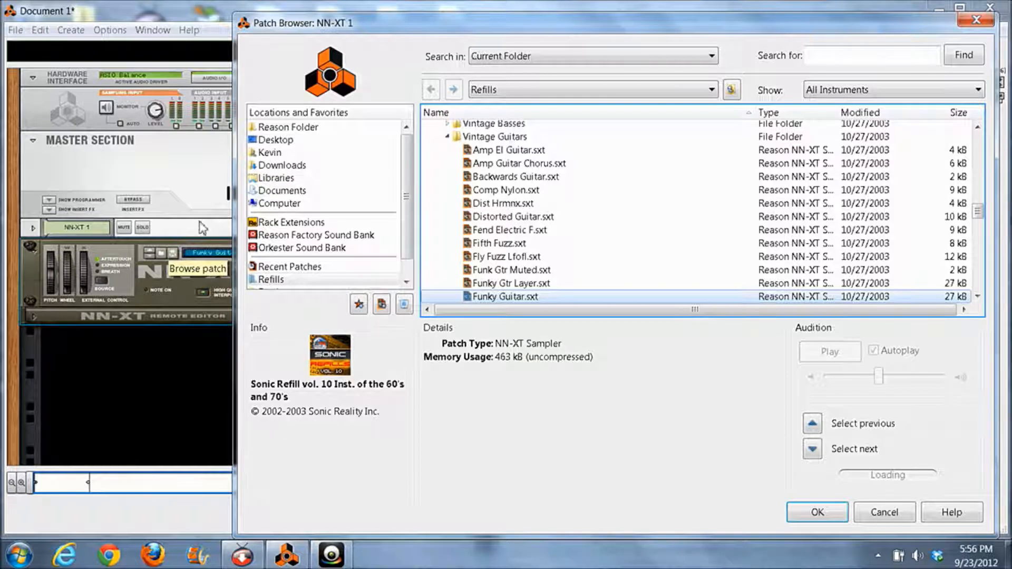
{"action": "mouse_move", "coordinate": [663, 428]}
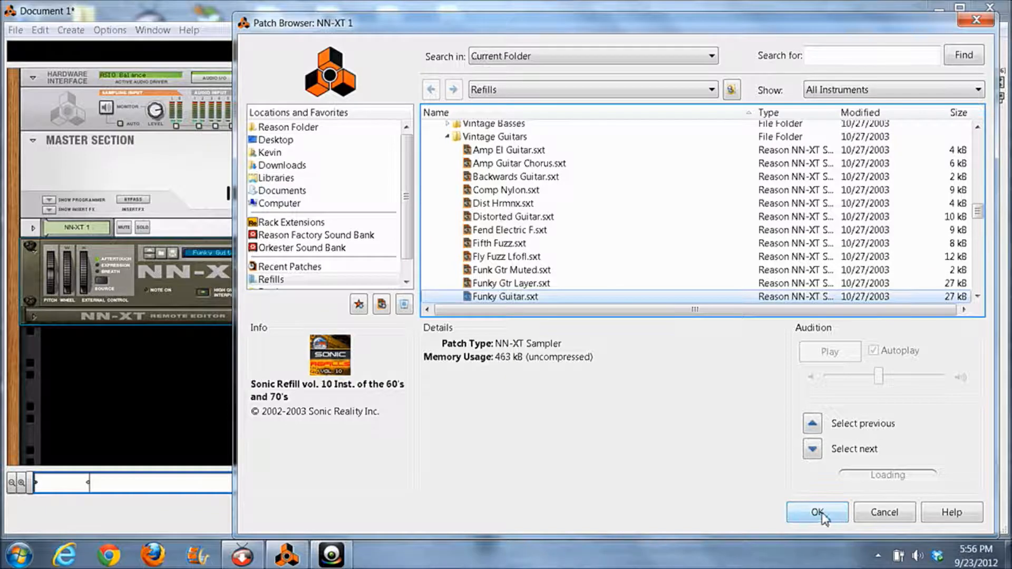
{"action": "left_click", "coordinate": [815, 512]}
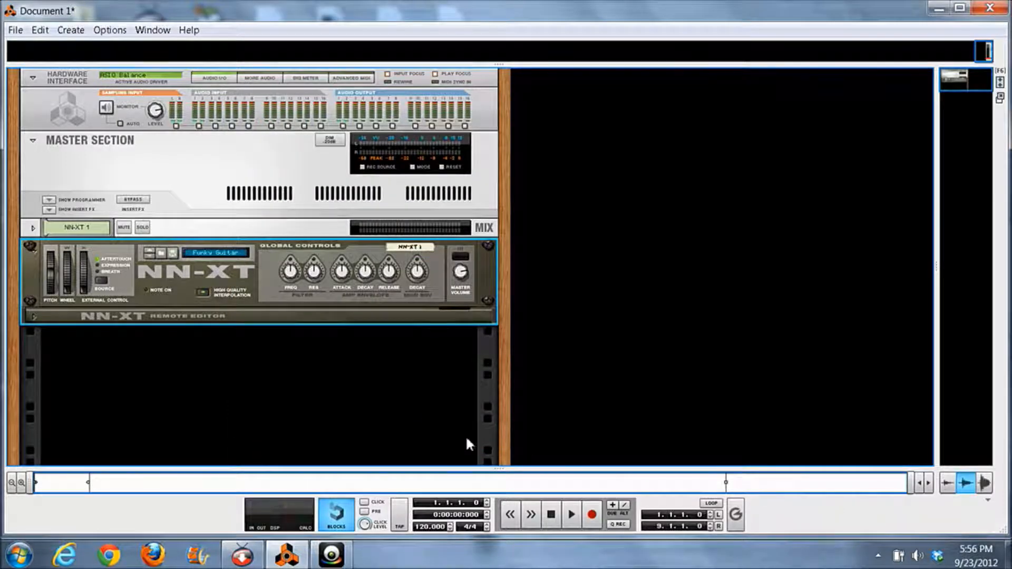
{"action": "mouse_move", "coordinate": [407, 409]}
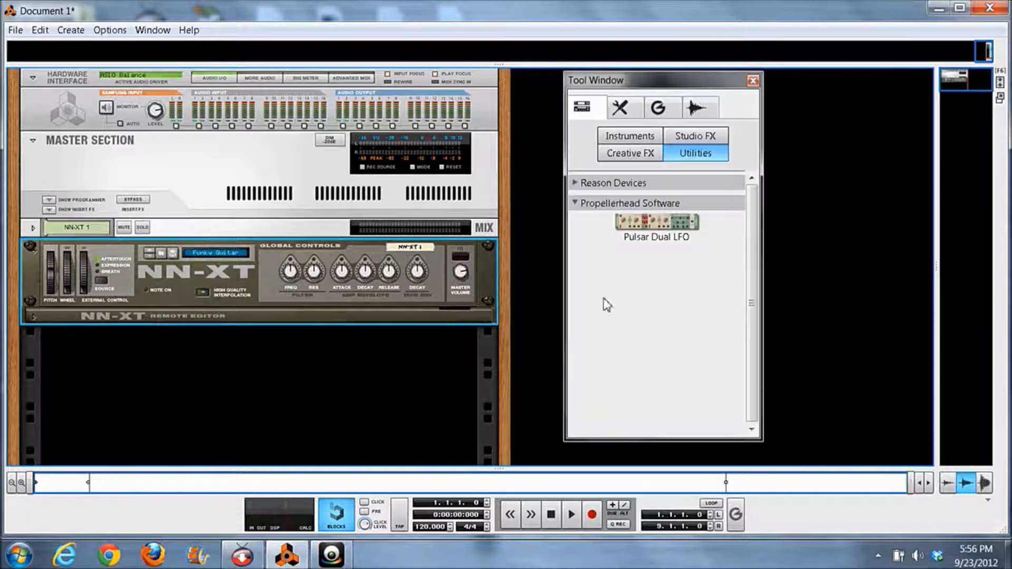
Add Pulsar Dual LFO from the Utilities list and close the Tool Window
{"action": "left_click", "coordinate": [655, 222]}
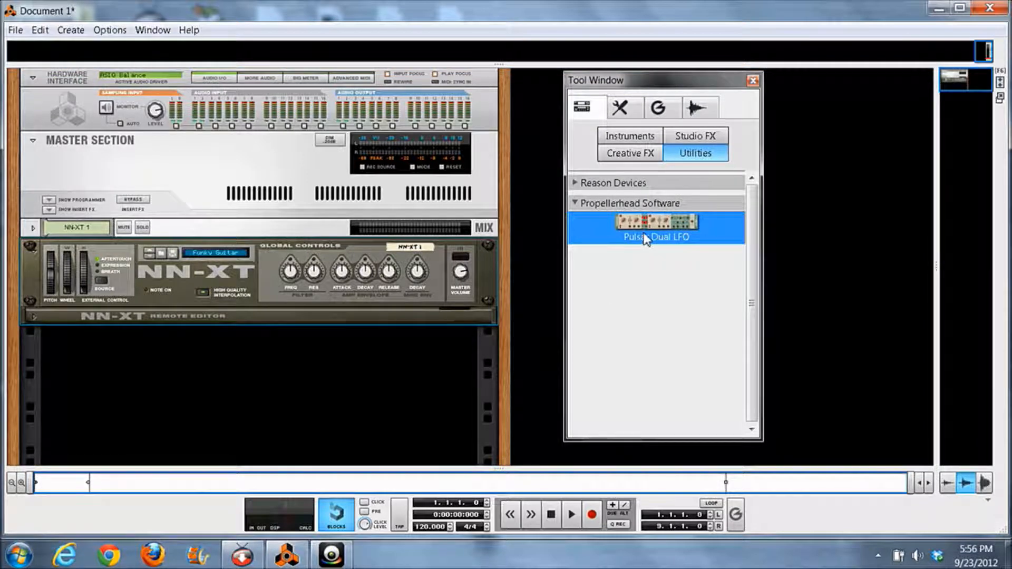
{"action": "double_click", "coordinate": [655, 221]}
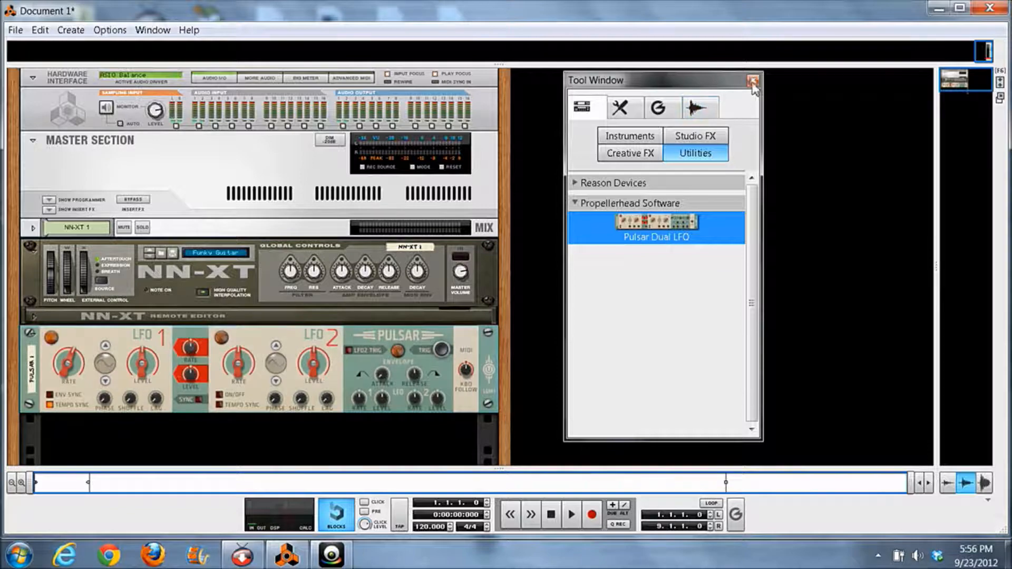
{"action": "left_click", "coordinate": [752, 80]}
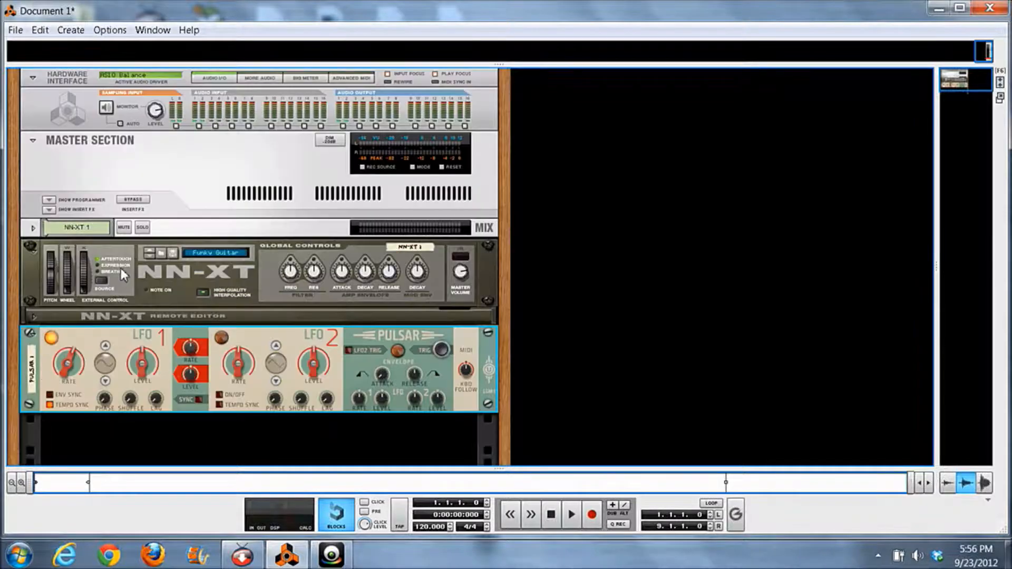
Set LFO 1 rate to synced 3/8, shuffle just above 50%, adjust level, and enable LFO 2
{"action": "left_click_drag", "start_coordinate": [141, 362], "coordinate": [146, 345]}
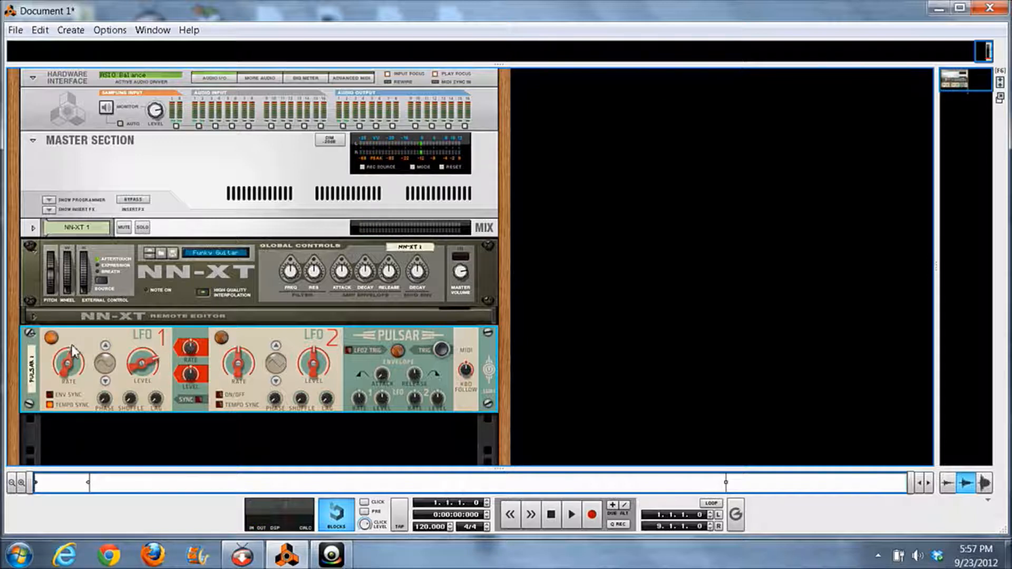
{"action": "left_click_drag", "start_coordinate": [65, 361], "coordinate": [68, 368]}
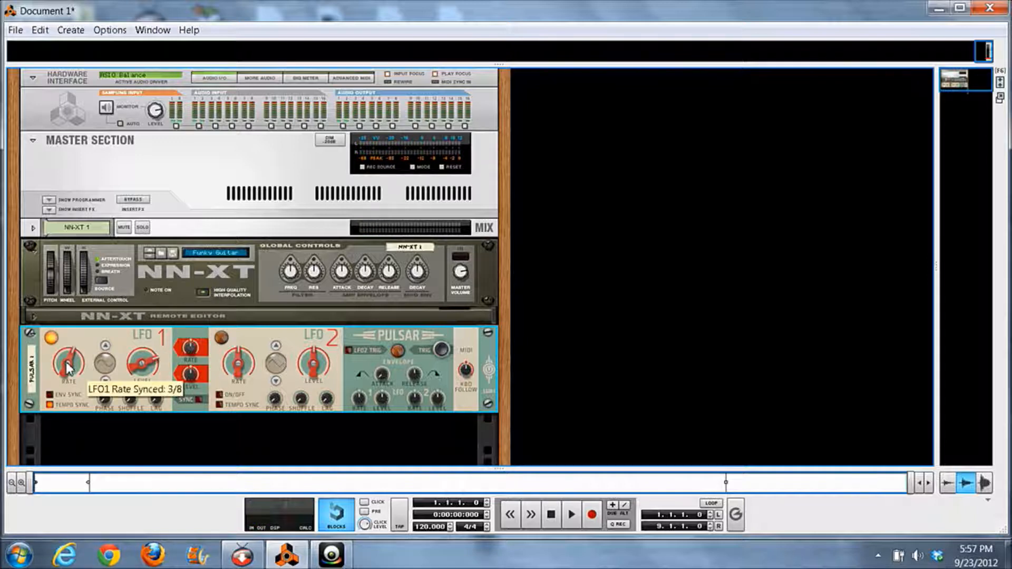
{"action": "mouse_move", "coordinate": [132, 400]}
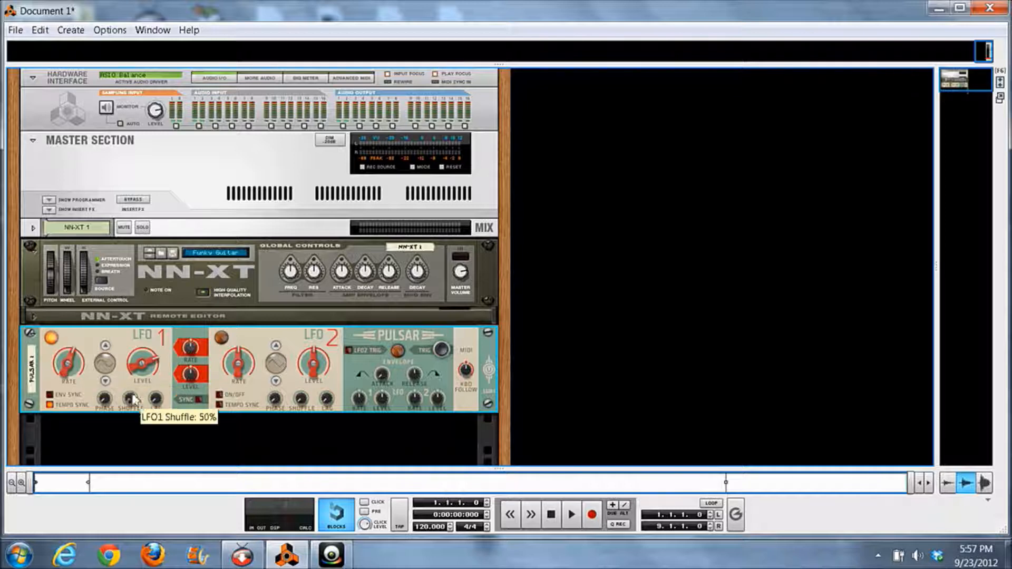
{"action": "left_click_drag", "start_coordinate": [133, 398], "coordinate": [131, 389]}
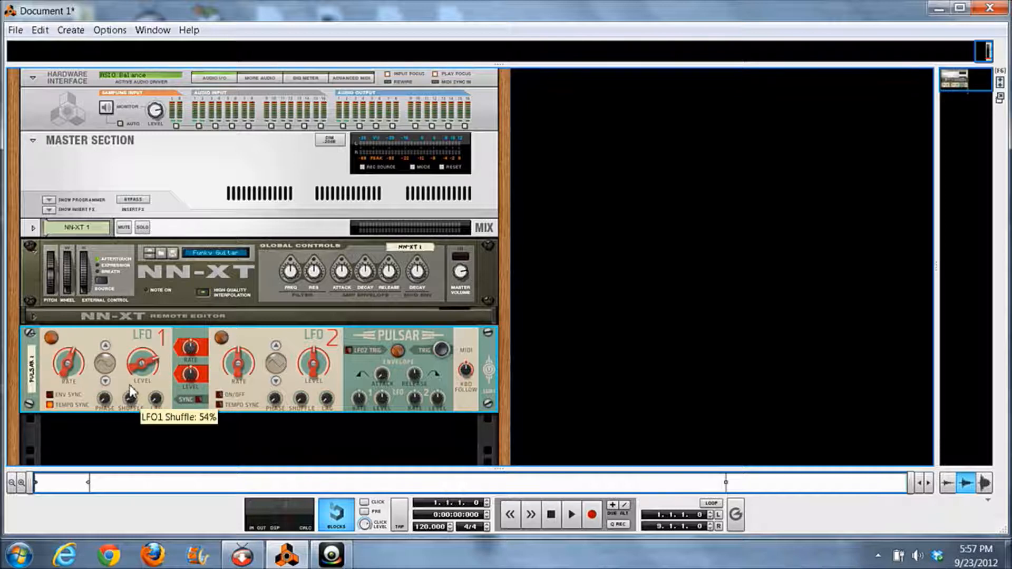
{"action": "left_click_drag", "start_coordinate": [129, 400], "coordinate": [129, 388]}
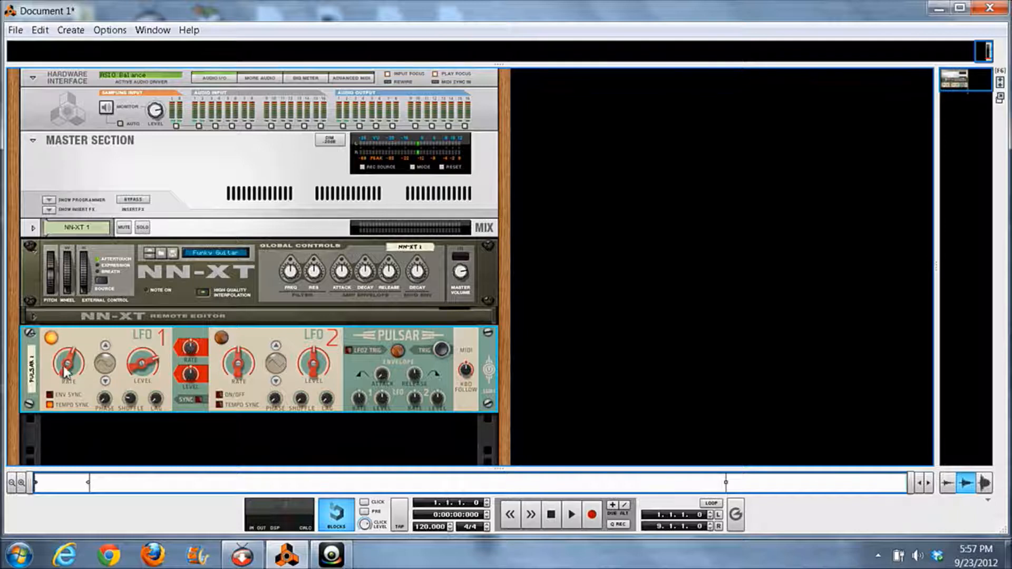
{"action": "left_click_drag", "start_coordinate": [68, 362], "coordinate": [68, 351]}
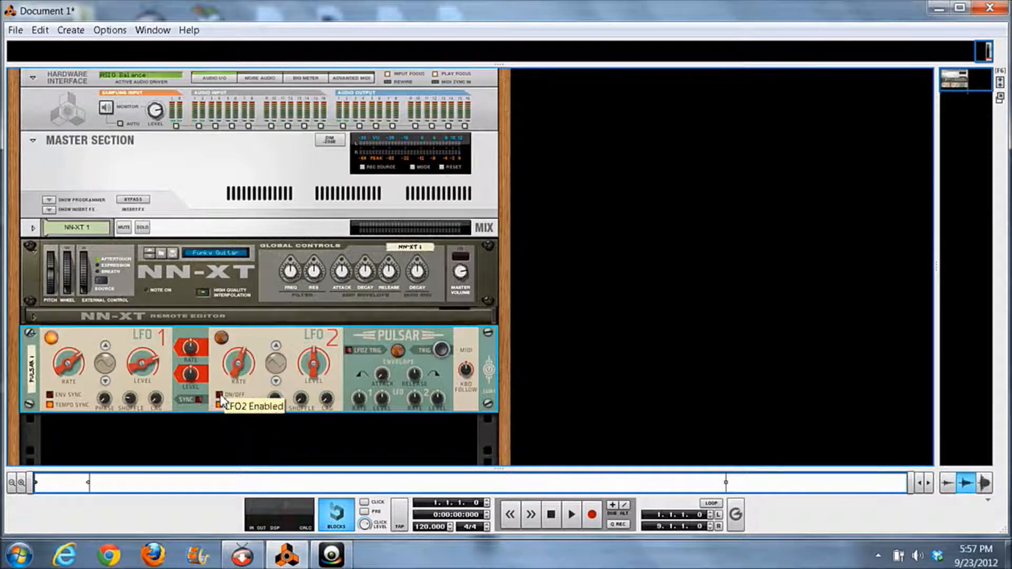
{"action": "left_click", "coordinate": [219, 403]}
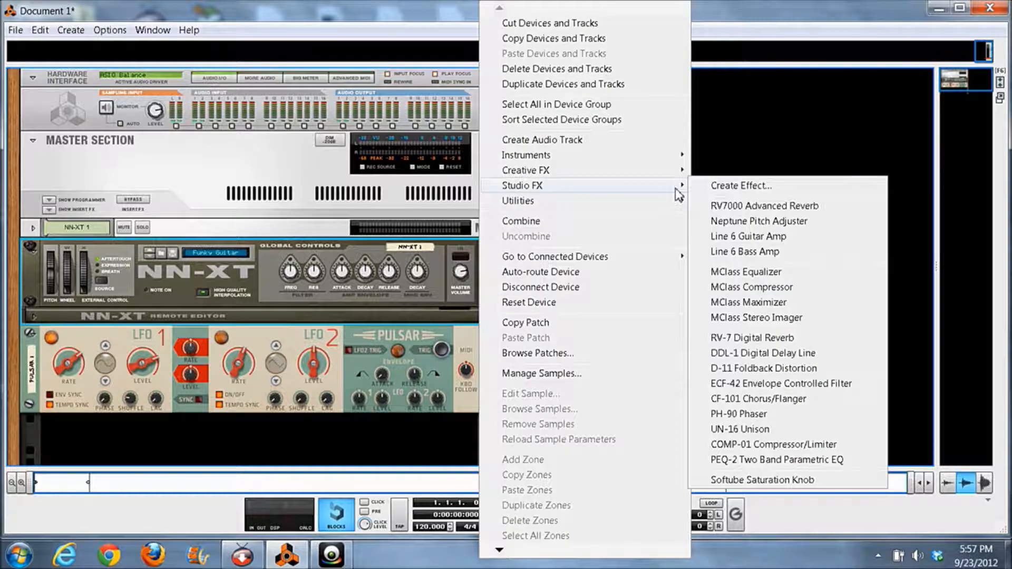
{"action": "mouse_move", "coordinate": [765, 341]}
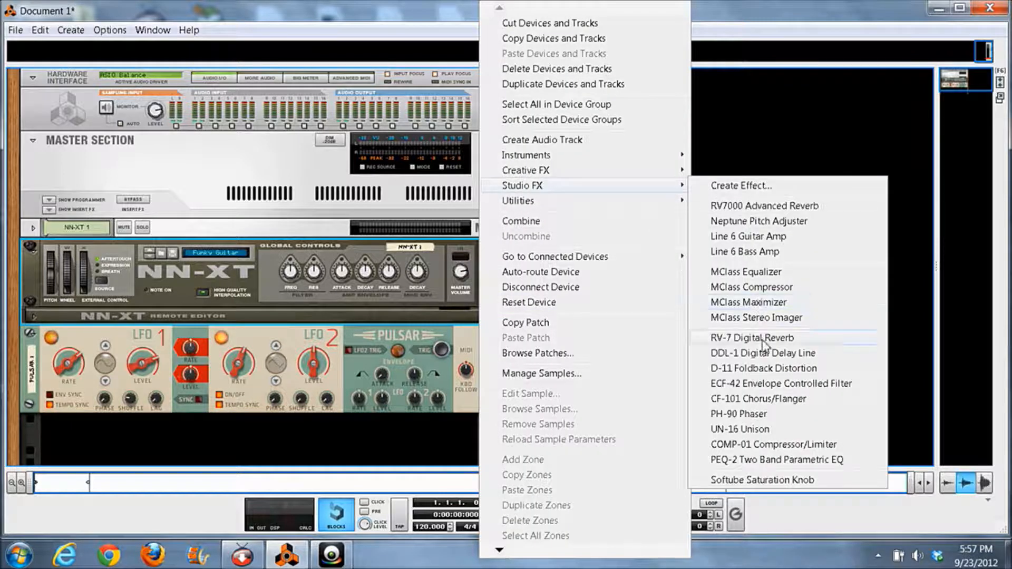
{"action": "mouse_move", "coordinate": [765, 393]}
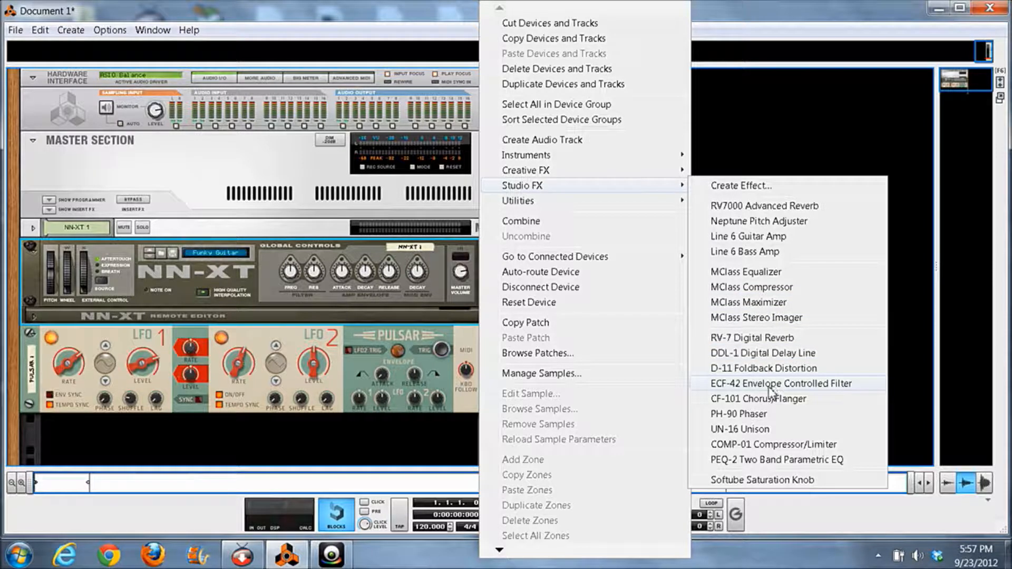
{"action": "mouse_move", "coordinate": [810, 234]}
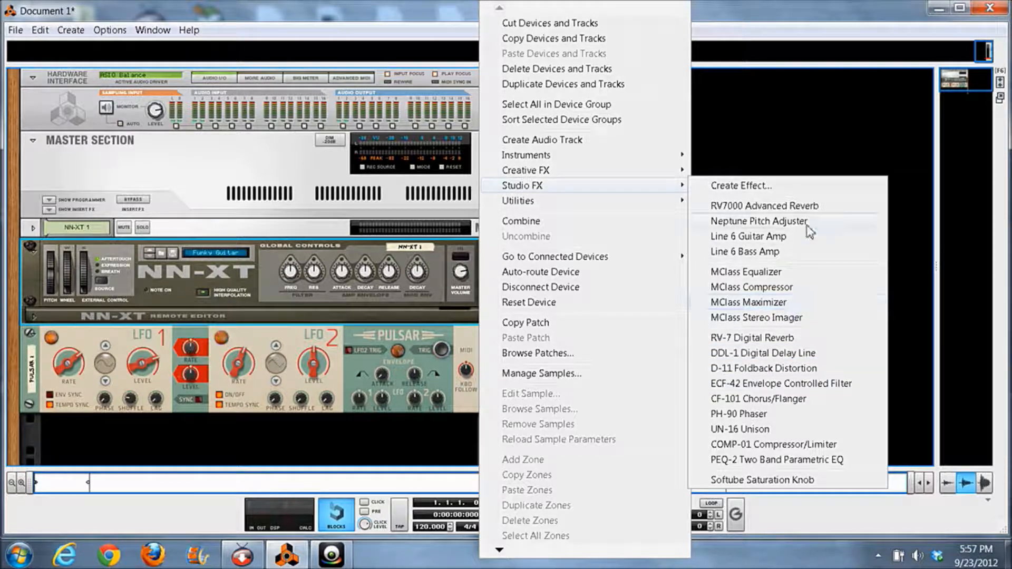
Add an RV7000 Advanced Reverb to the rack from Studio FX
{"action": "left_click", "coordinate": [764, 205]}
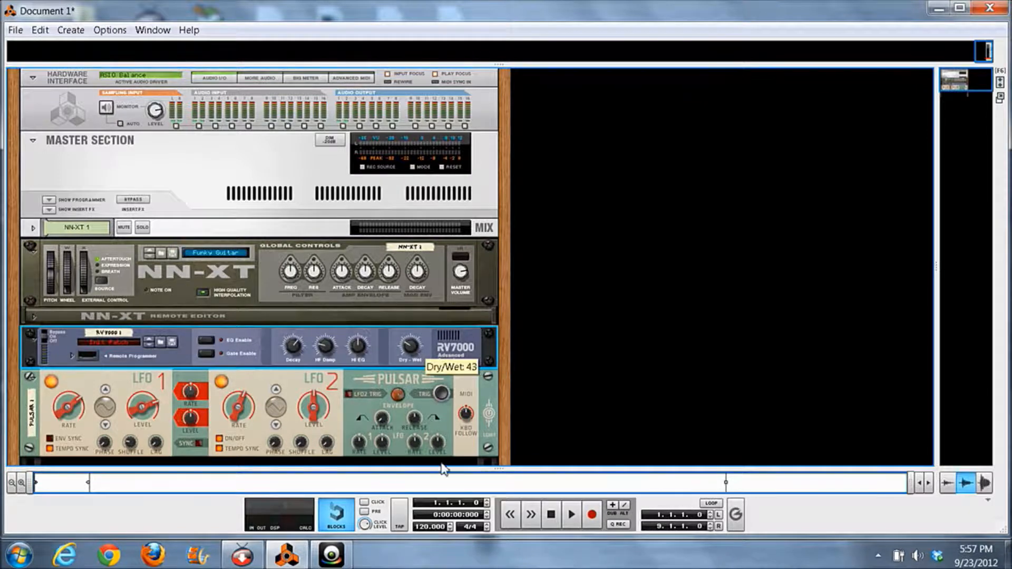
{"action": "mouse_move", "coordinate": [271, 367]}
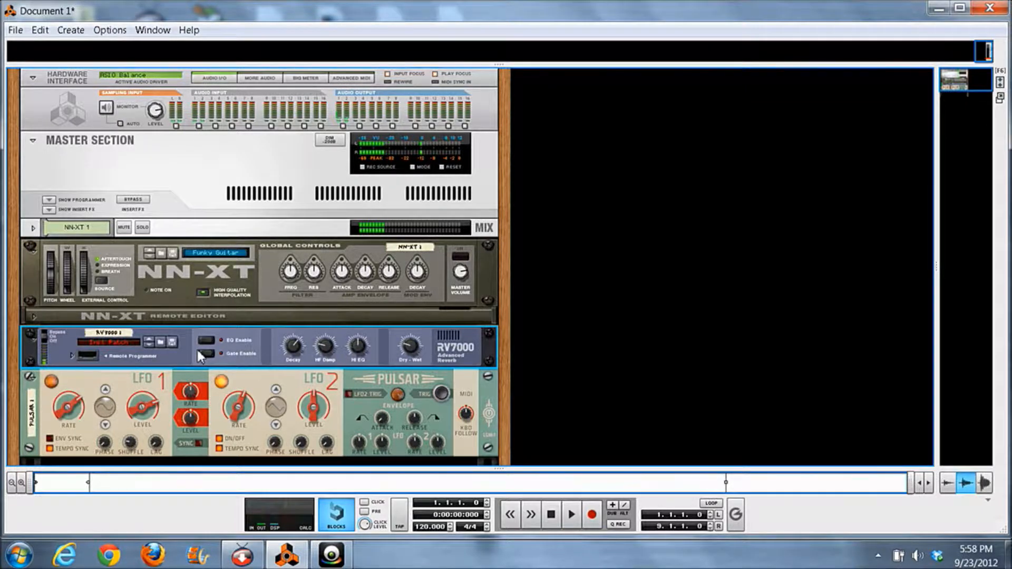
{"action": "mouse_move", "coordinate": [161, 359]}
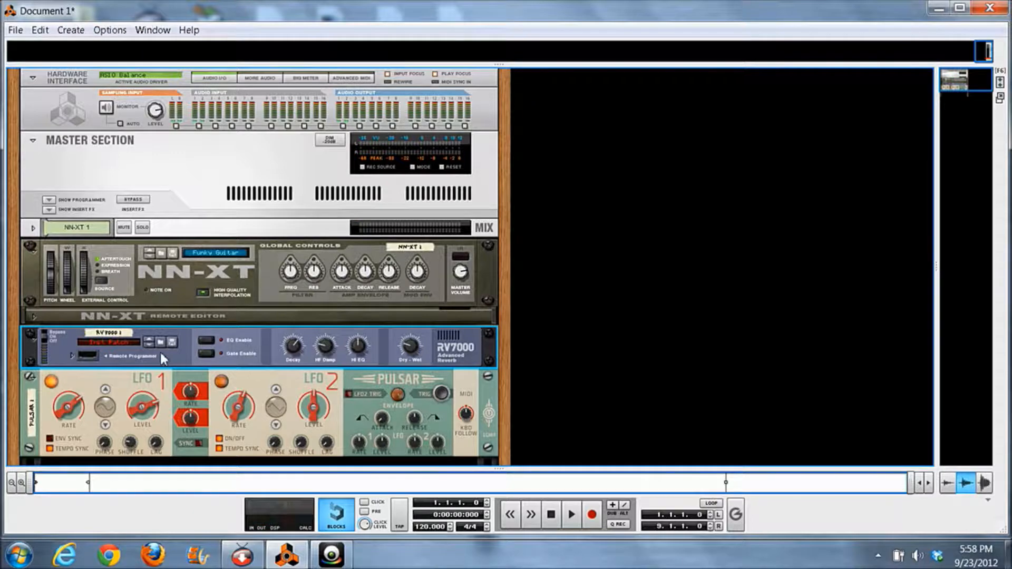
Load a factory reverb patch from the RV7000 Patches list
{"action": "left_click", "coordinate": [86, 355]}
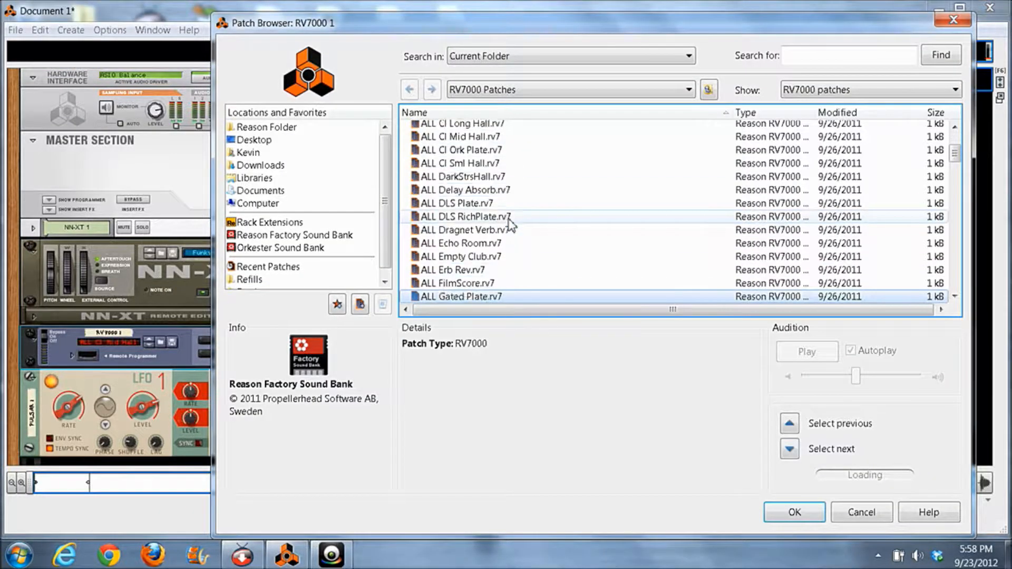
{"action": "scroll", "scroll_direction": "down", "scroll_amount": 3}
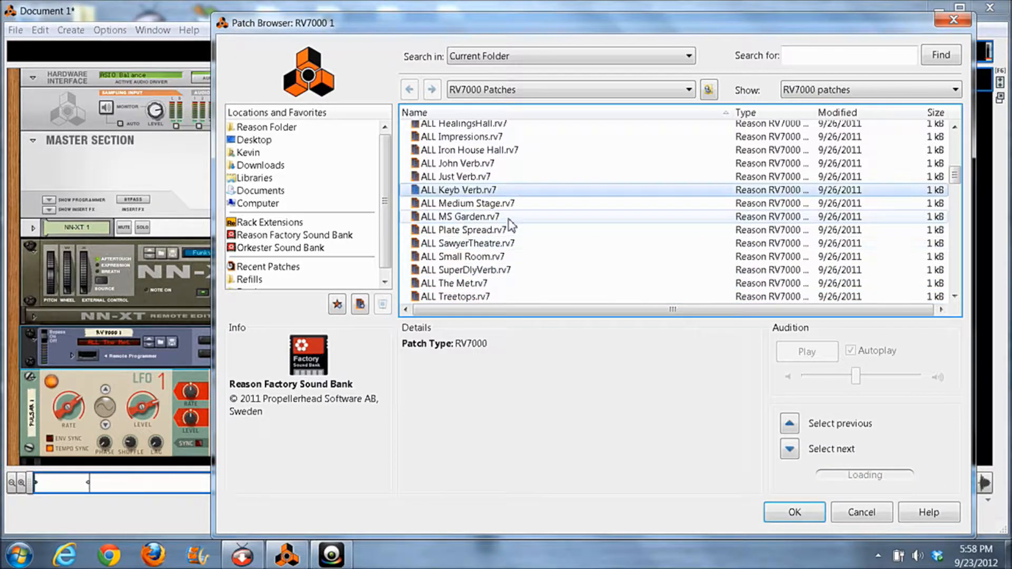
{"action": "left_click", "coordinate": [793, 511]}
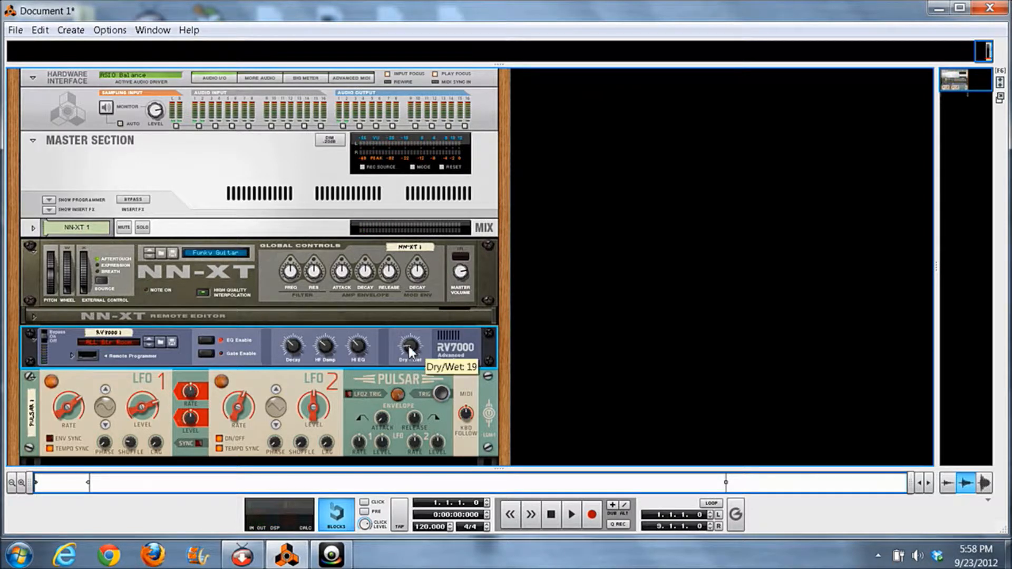
{"action": "mouse_move", "coordinate": [408, 337]}
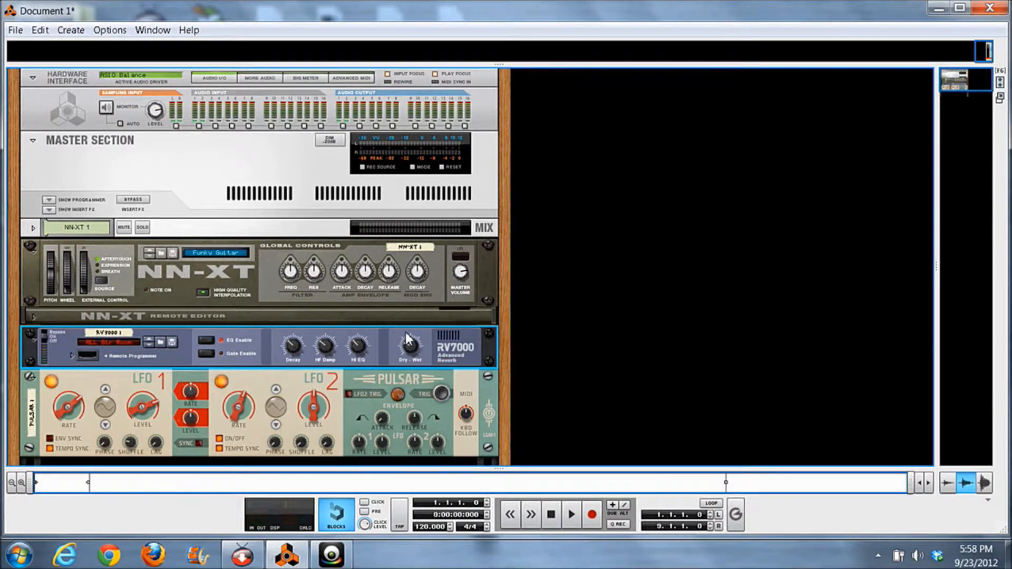